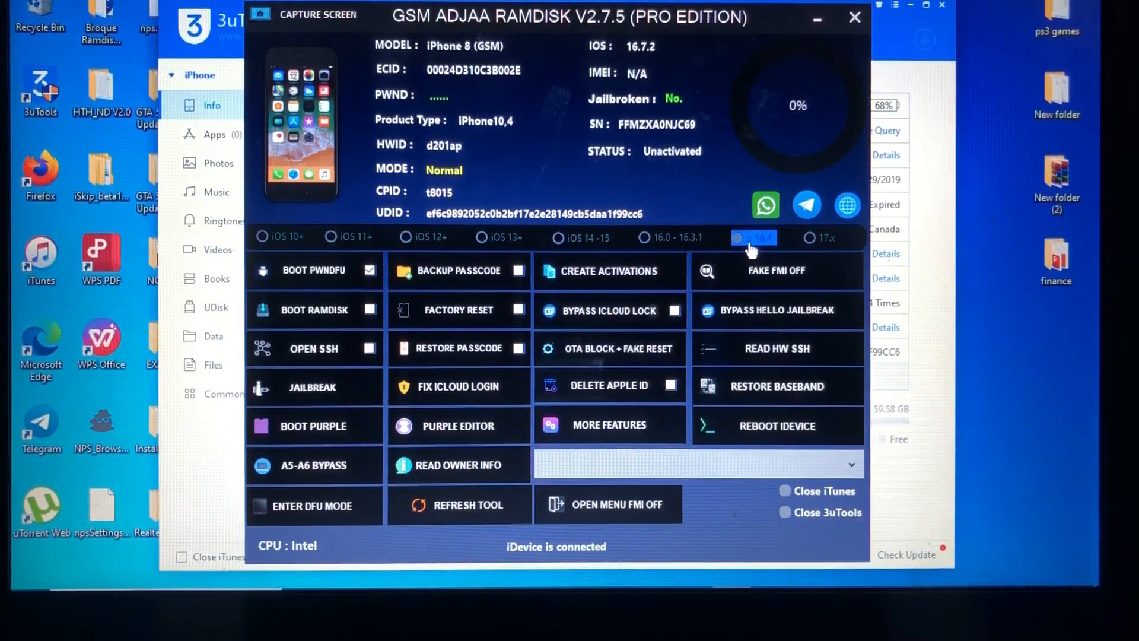
mouse_move(819, 285)
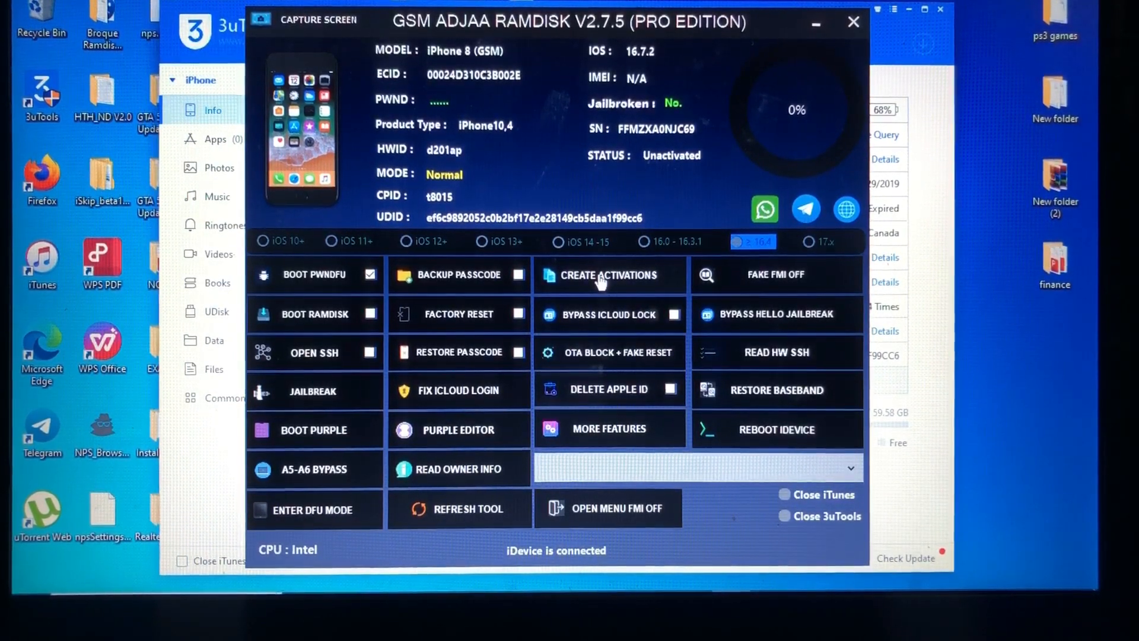
Create activation files for the connected iPhone 8 on iOS 16.7.2.
click(609, 275)
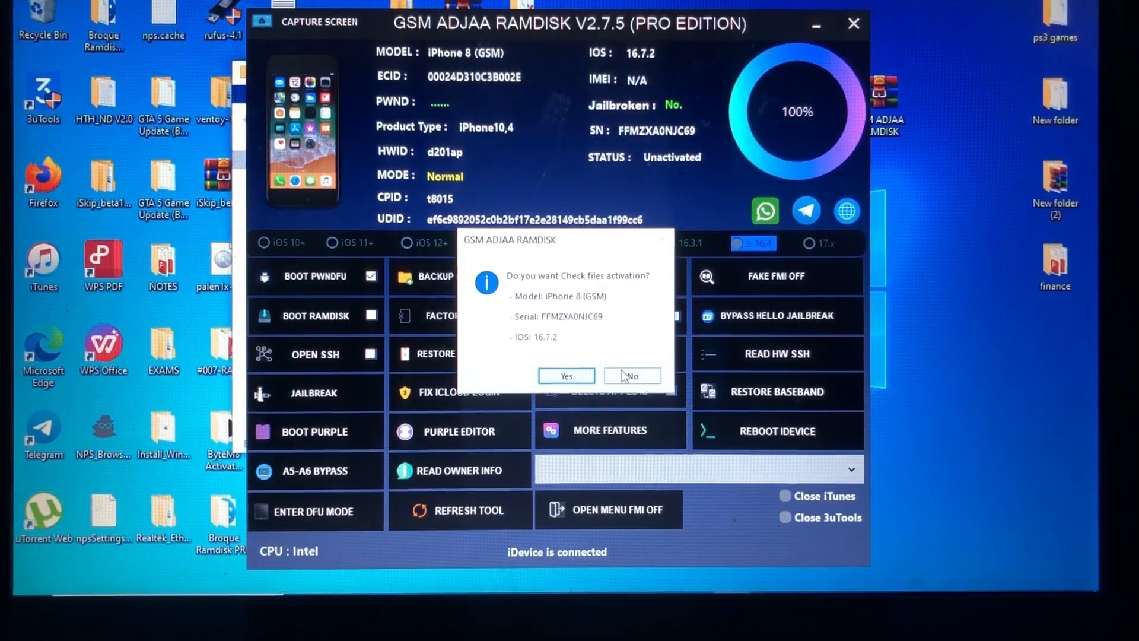
Decline the activation file check, then dismiss the irecover.exe error and normal-mode warning.
click(631, 375)
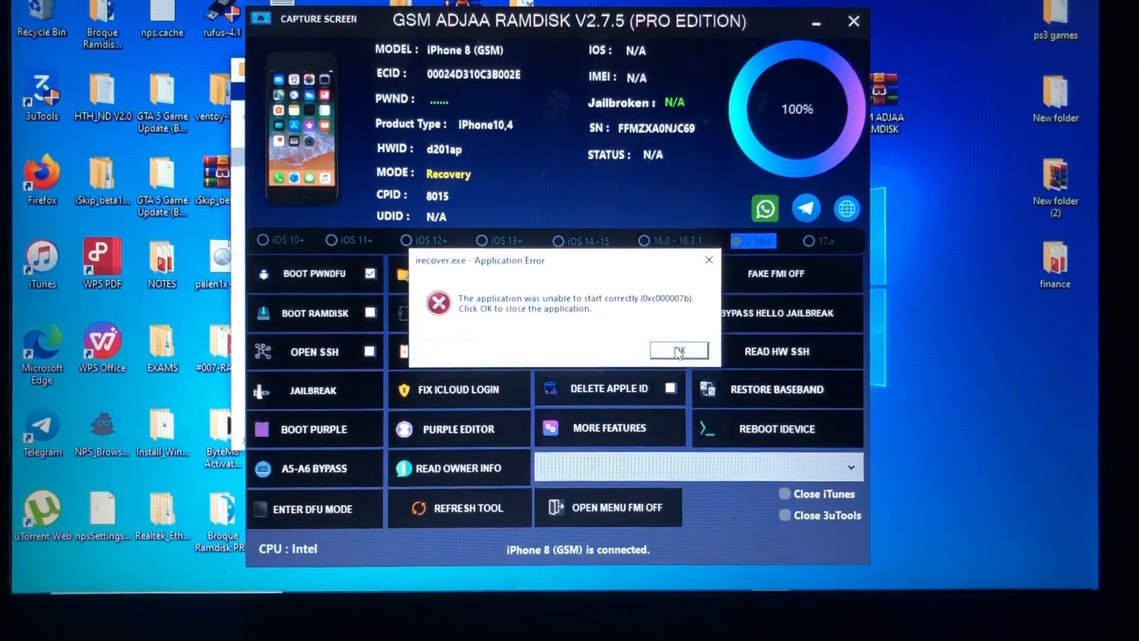
click(677, 350)
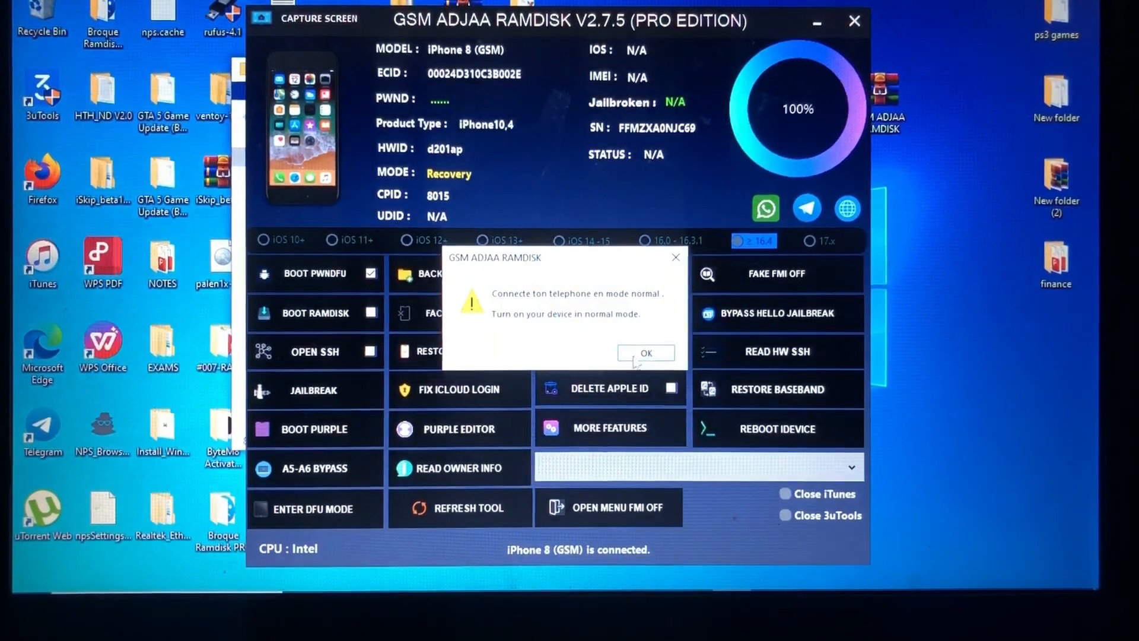
click(644, 353)
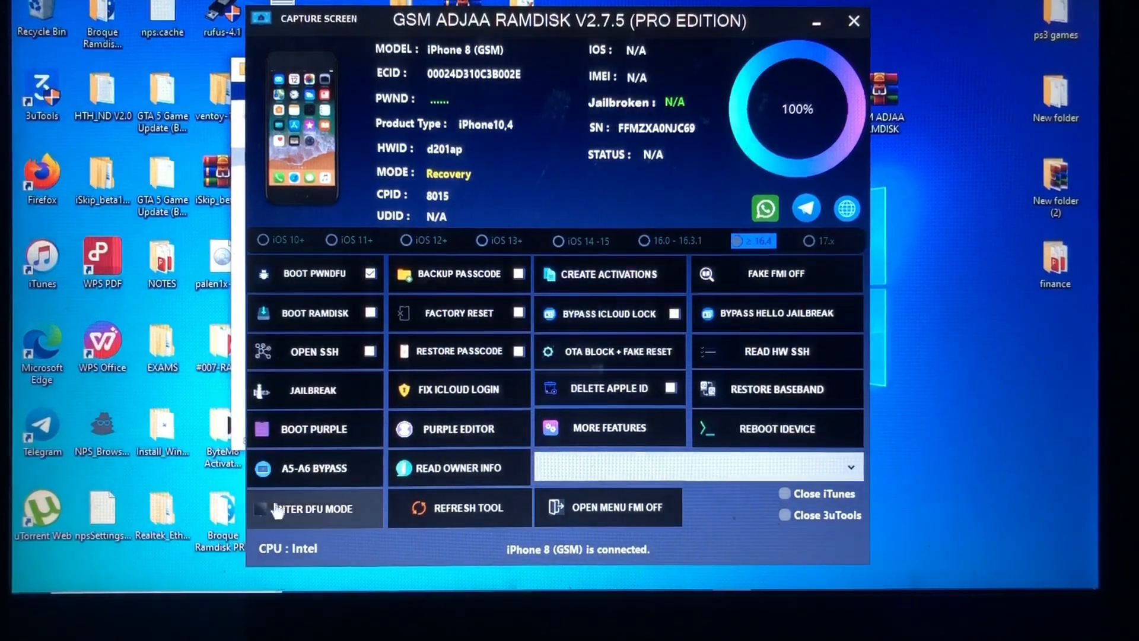
Start the Enter DFU Mode guide and its timed Side/Volume-down button sequence.
click(314, 508)
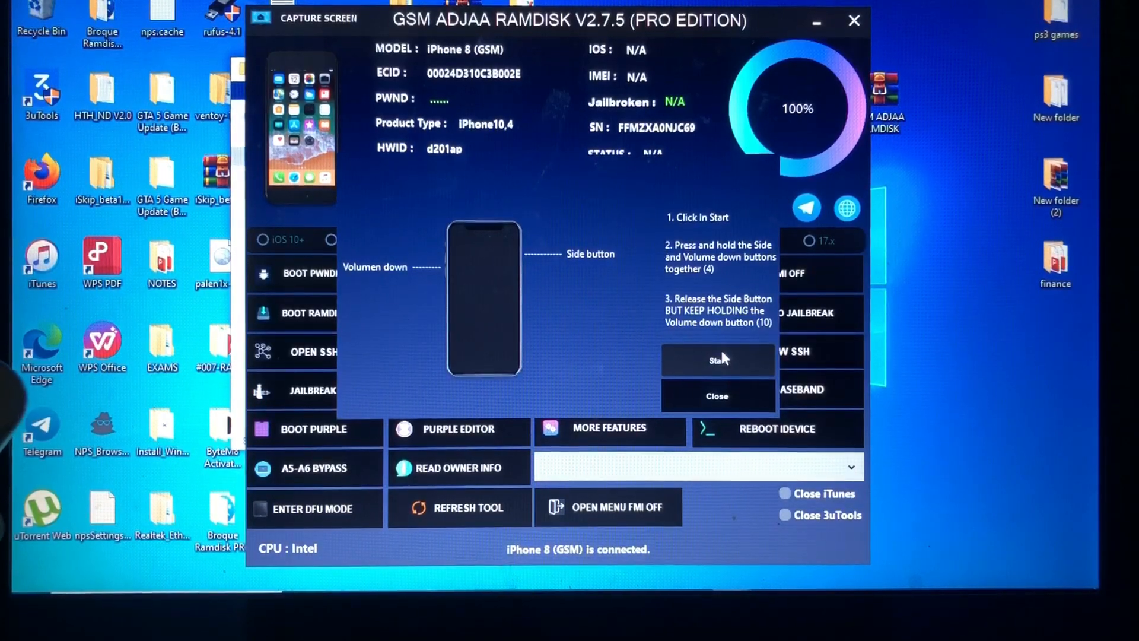
click(717, 359)
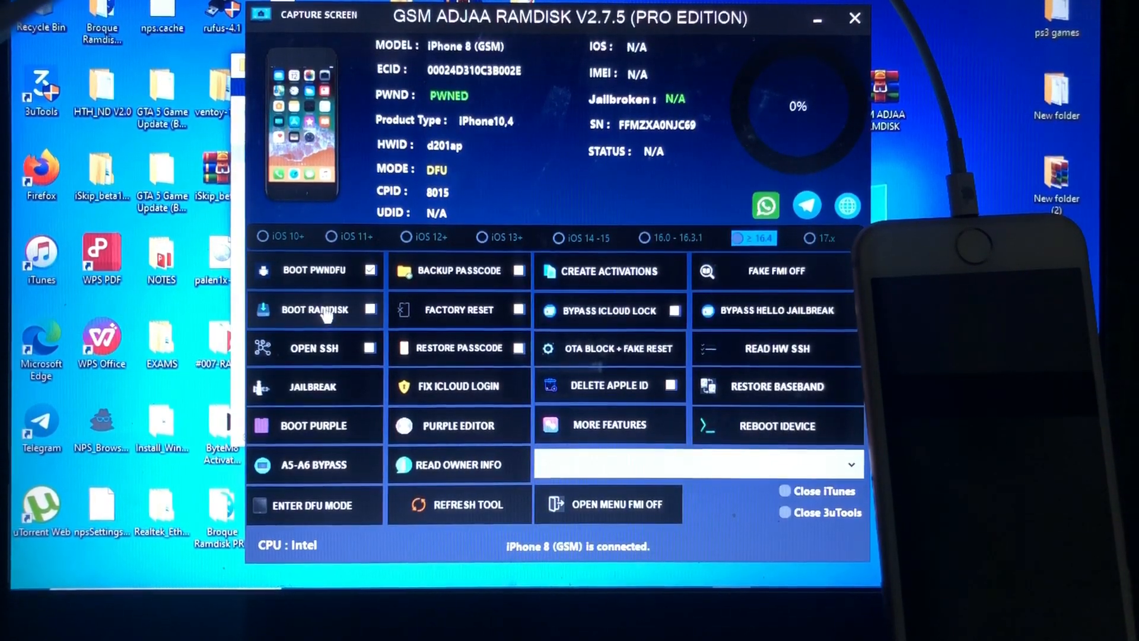
Boot the PWNED iPhone 8 toward the ramdisk, reaching 90%.
click(314, 311)
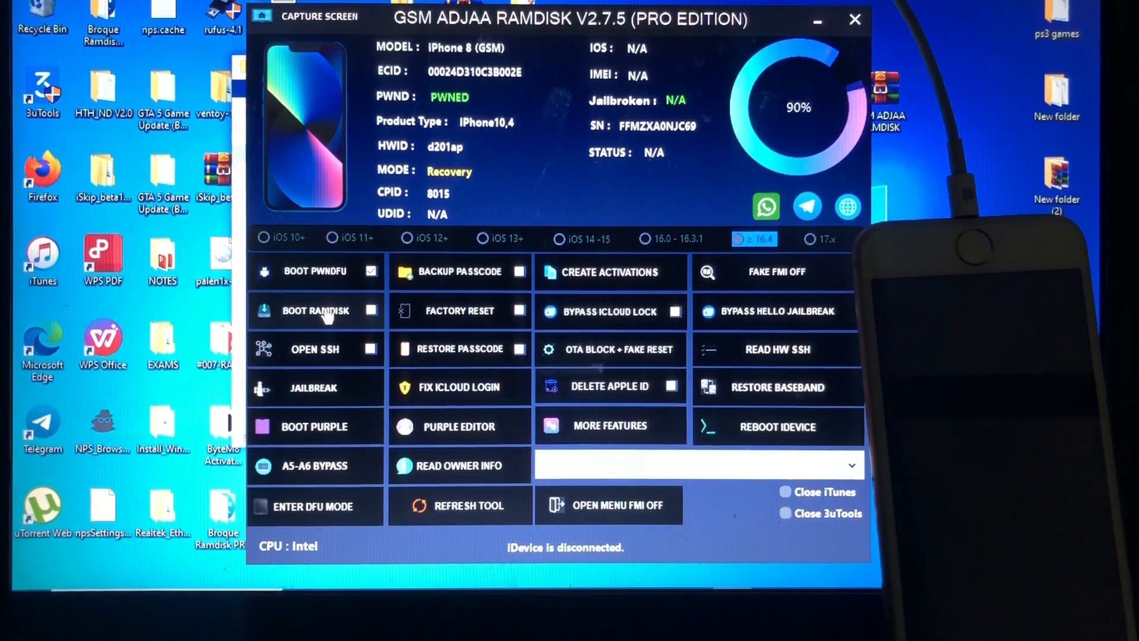
Run Boot Ramdisk until Mode shows Ramdisk and status reads Open port Ok.
click(314, 310)
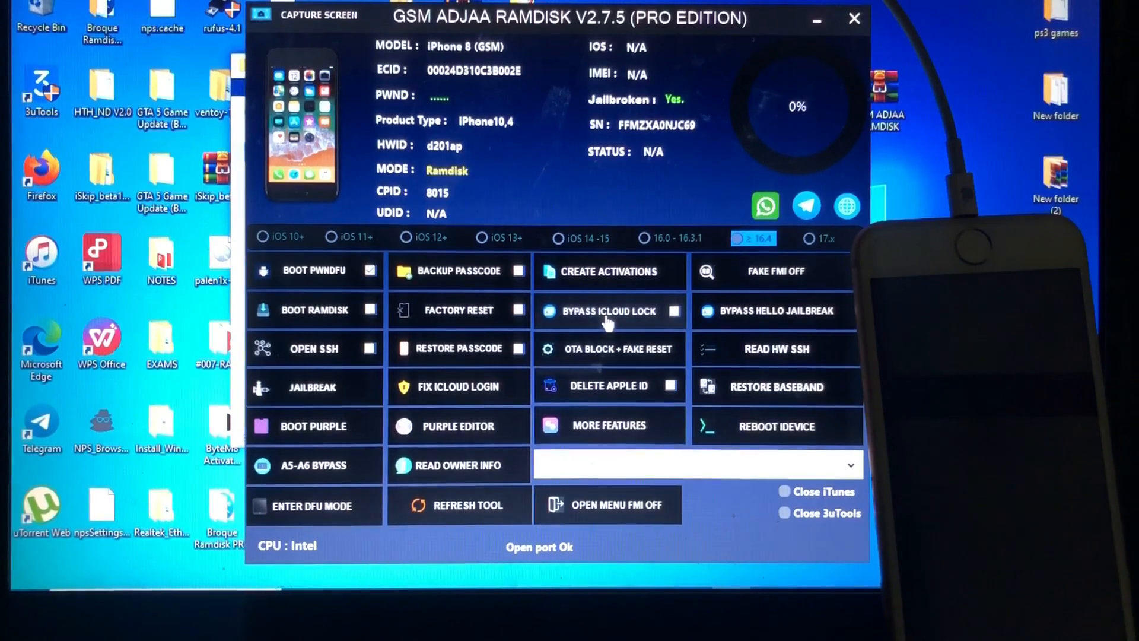
Bypass iCloud Lock with airplane mode on, baseband kept, and no Block Update & Reset.
click(608, 311)
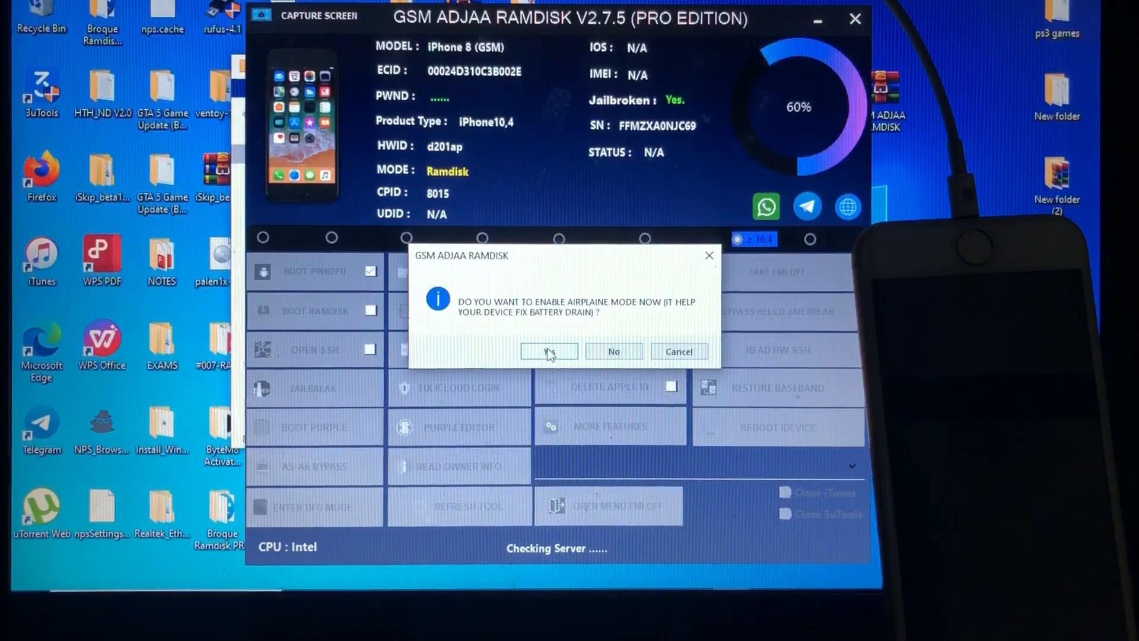
click(550, 351)
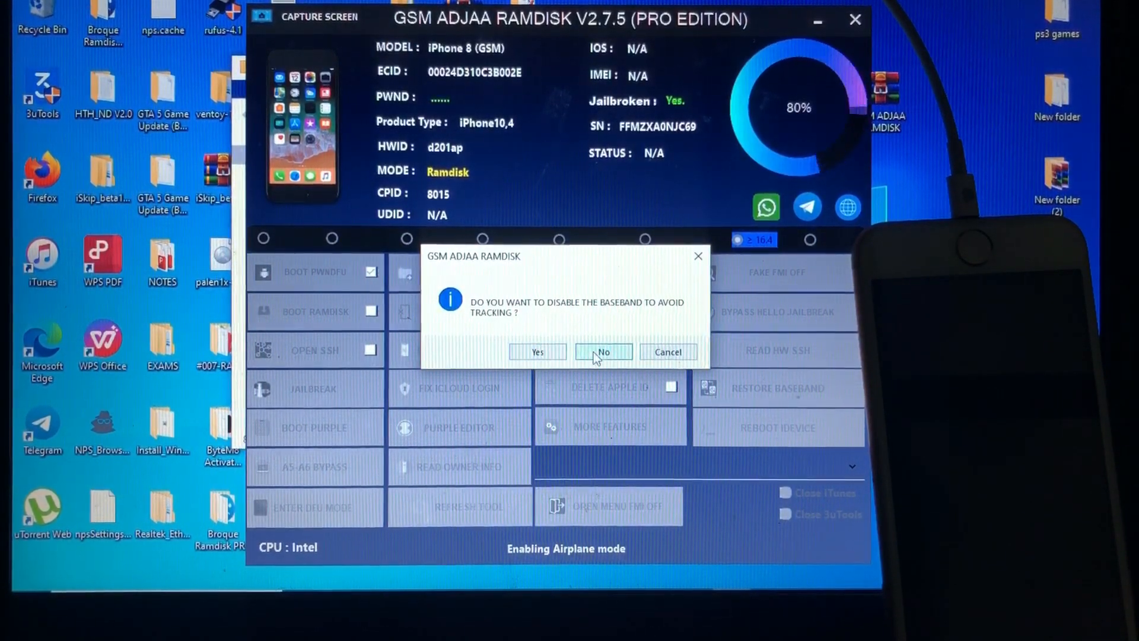
click(602, 352)
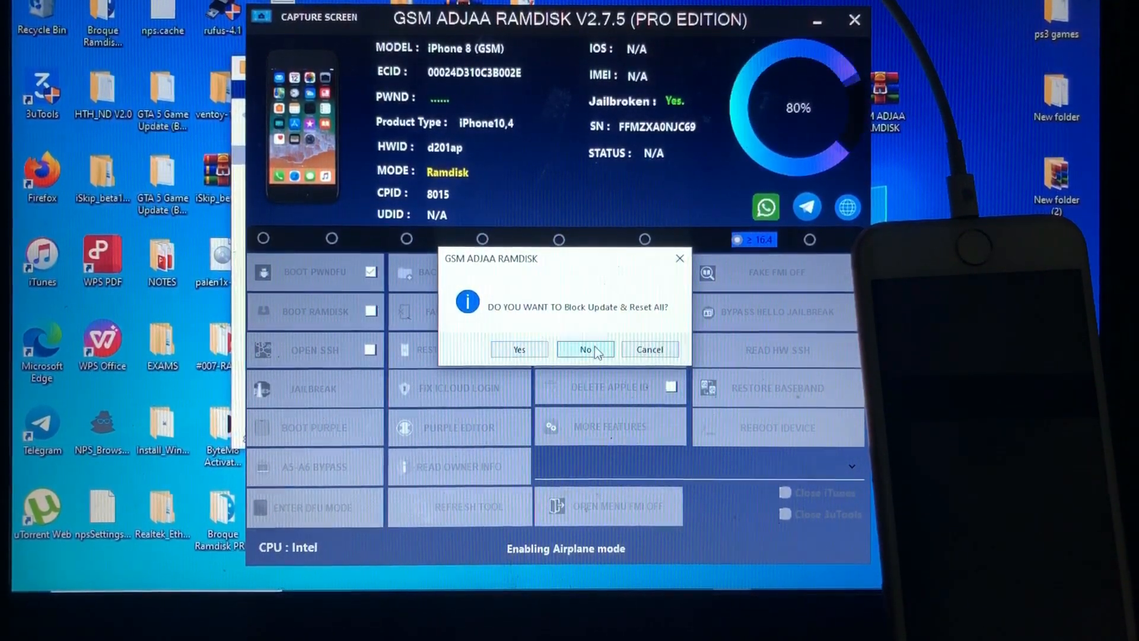
click(585, 349)
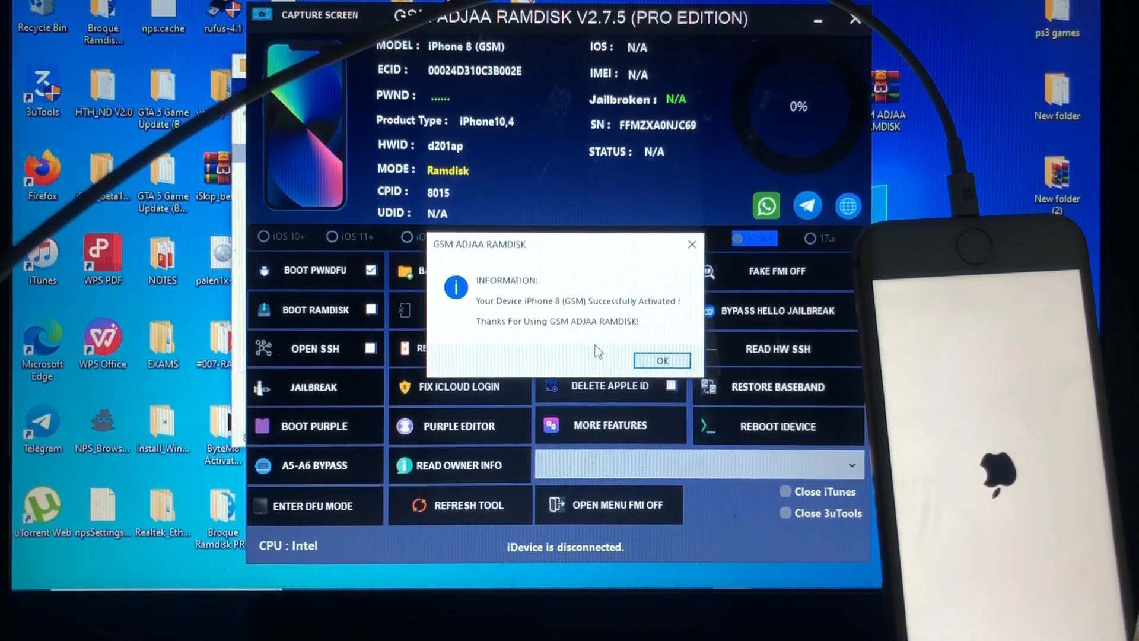
Dismiss the Successfully Activated messages while the iPhone 8 reboots into Normal mode.
click(660, 360)
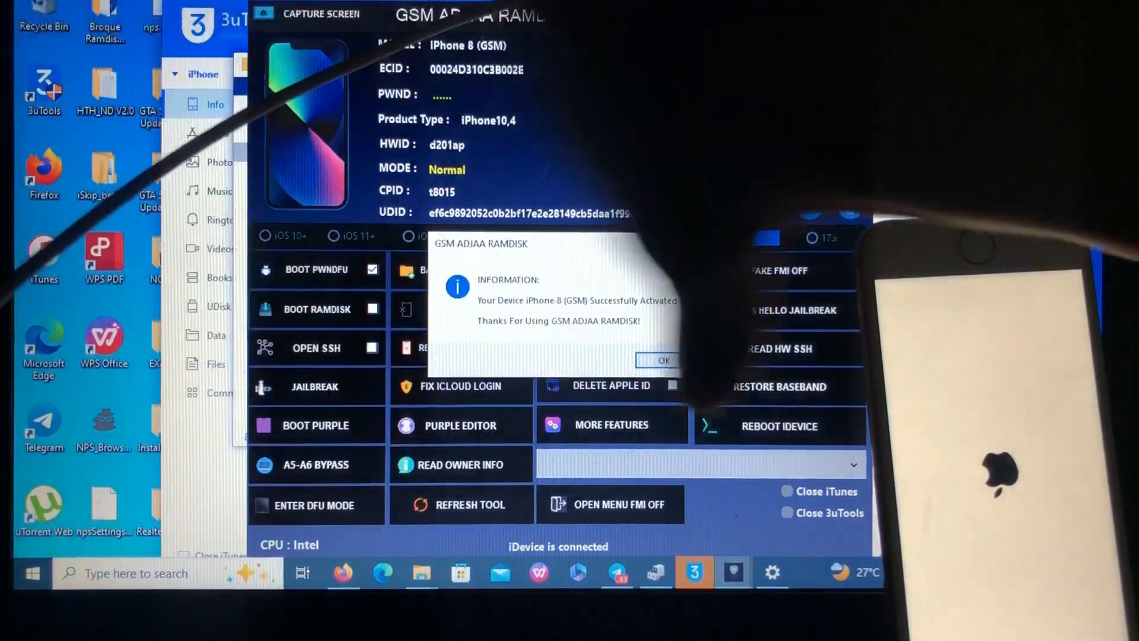
click(657, 360)
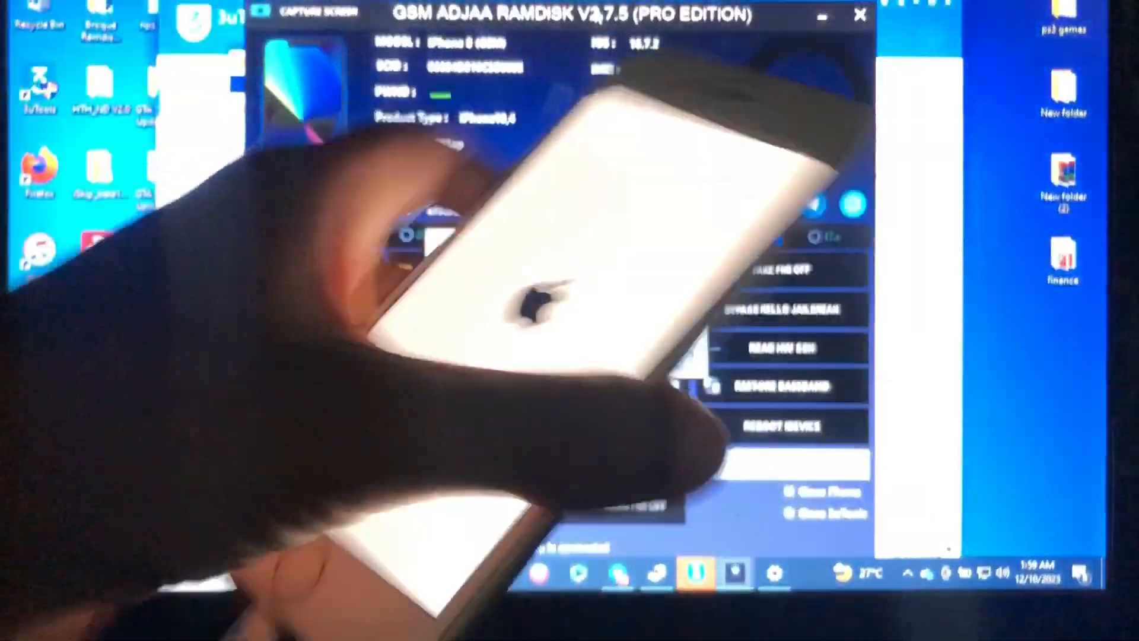